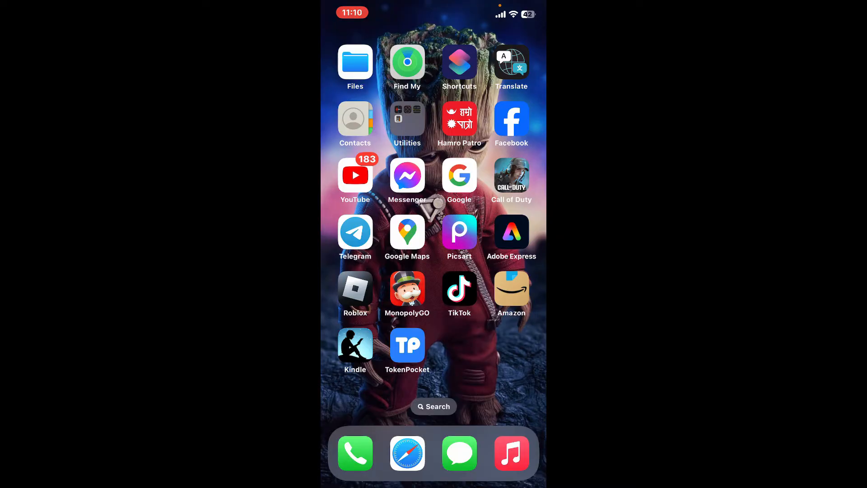
Step: Launch TokenPocket to show the BTC wallet's asset overview with zero balance
click(407, 345)
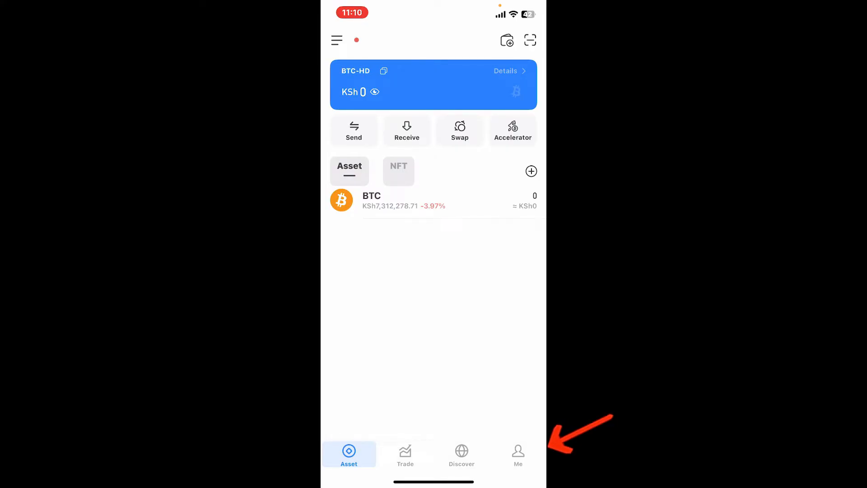
Step: Reach Change Password via Me > Security > Wallet Password, showing the three empty password fields
click(518, 453)
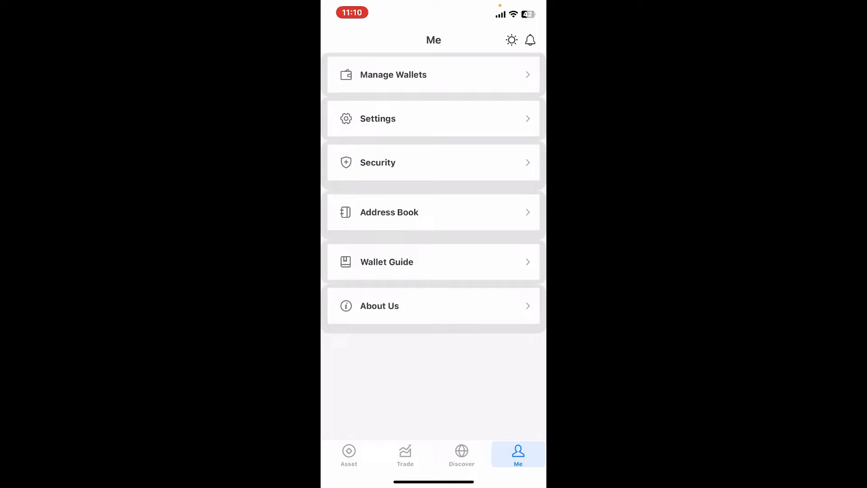
click(432, 162)
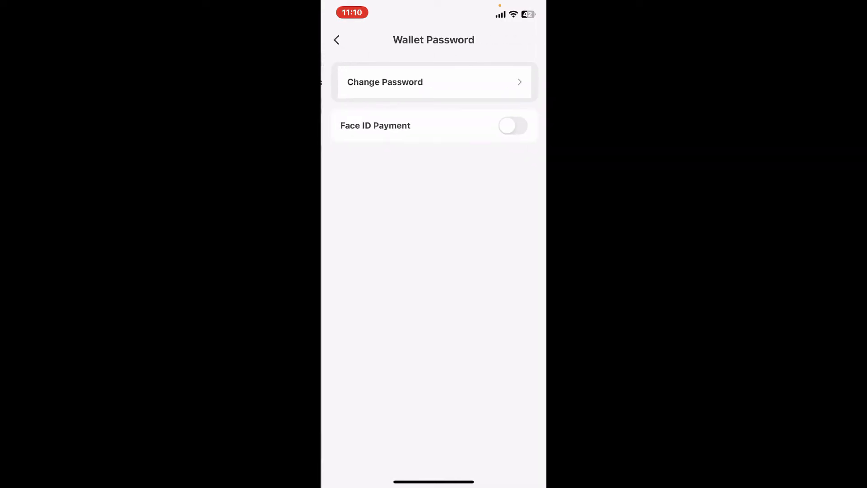
click(434, 82)
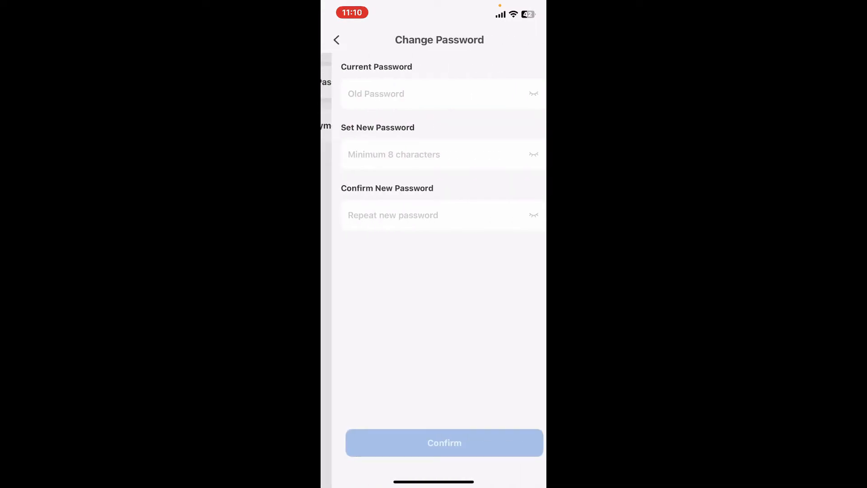